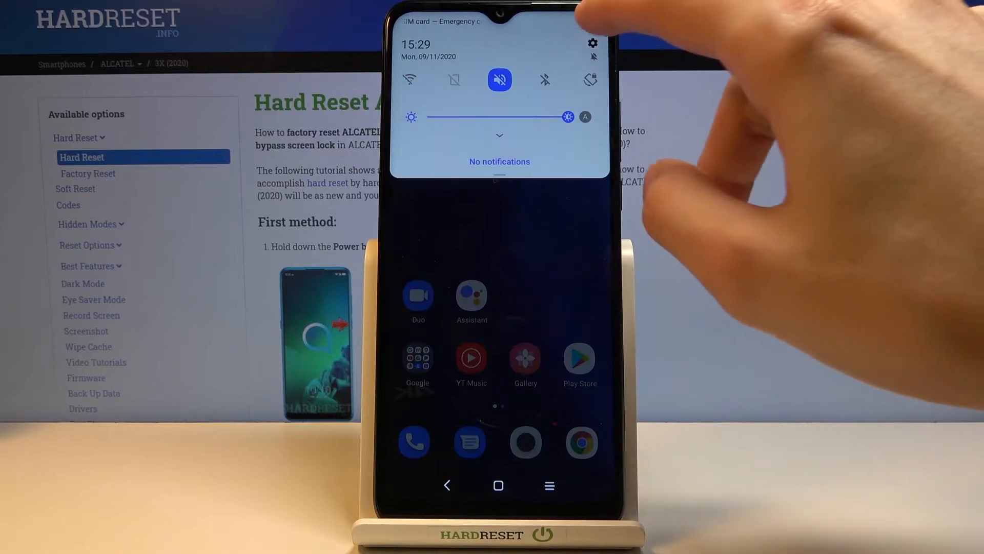
- Reach the System section of Settings from the notification shade gear
{"action": "left_click", "coordinate": [591, 43]}
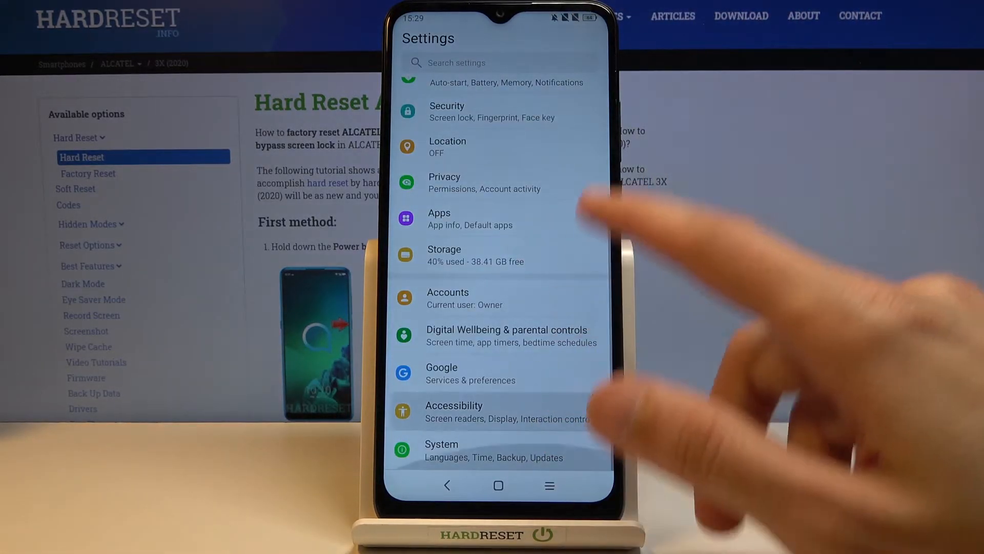
{"action": "left_click", "coordinate": [441, 450]}
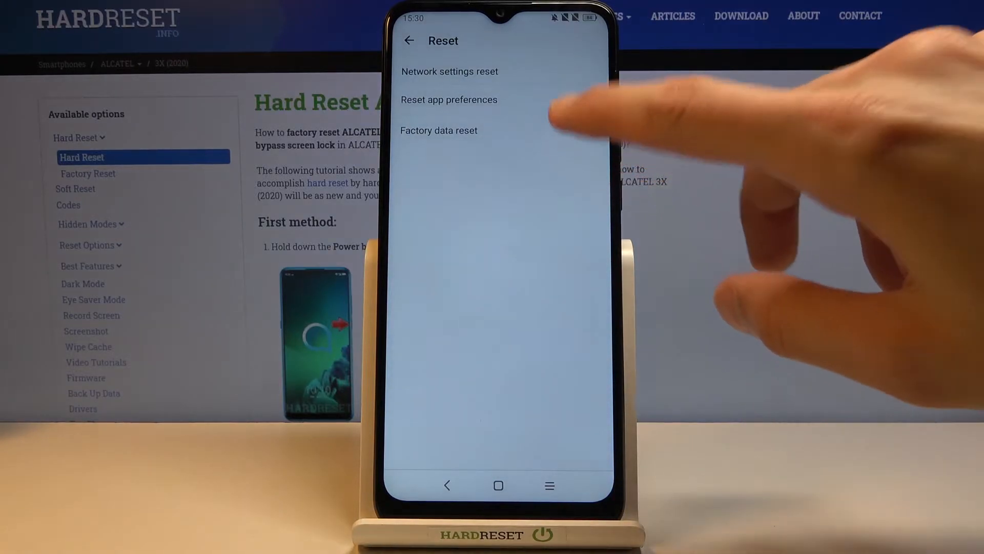
- Run Factory data reset and confirm Erase everything so the phone wipes and reboots
{"action": "left_click", "coordinate": [438, 130]}
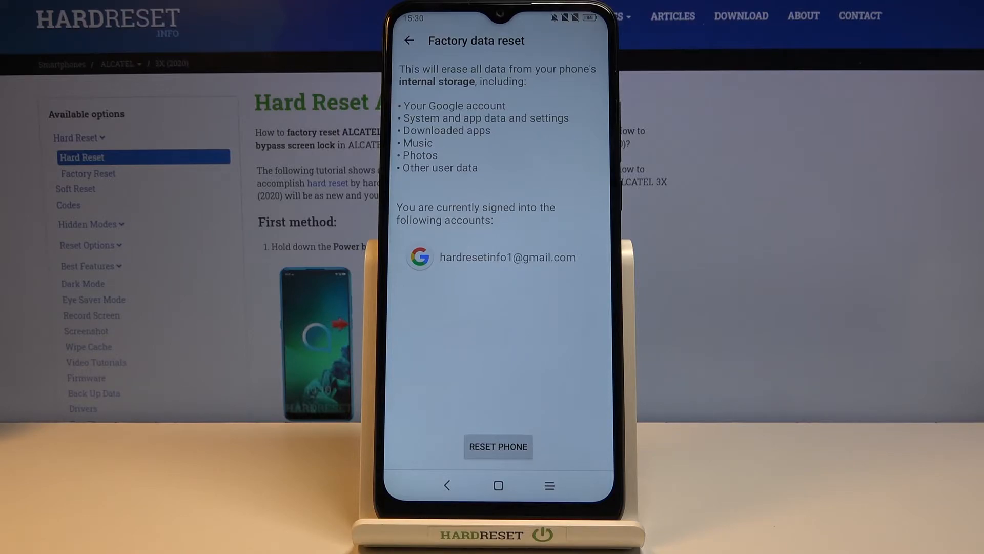
{"action": "left_click", "coordinate": [498, 447]}
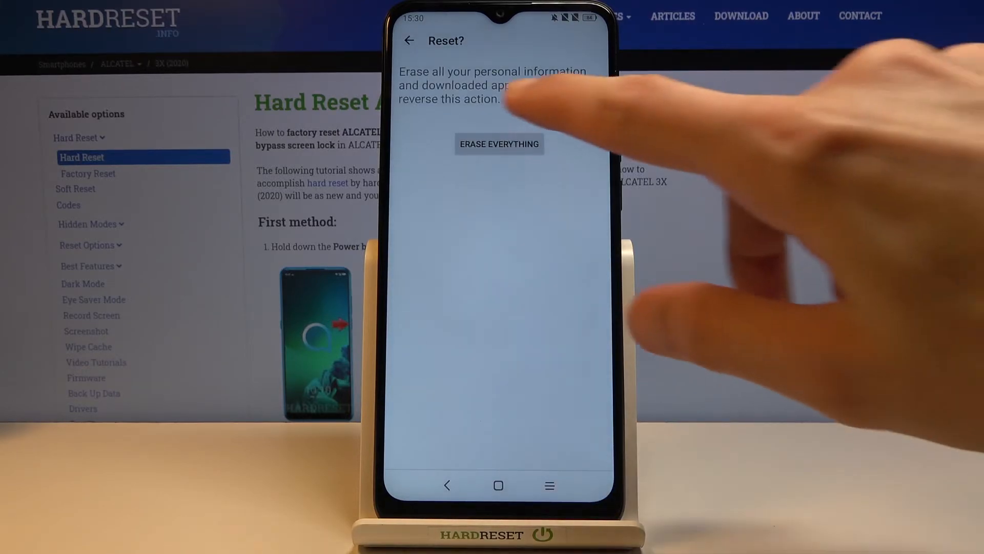
{"action": "left_click", "coordinate": [500, 143]}
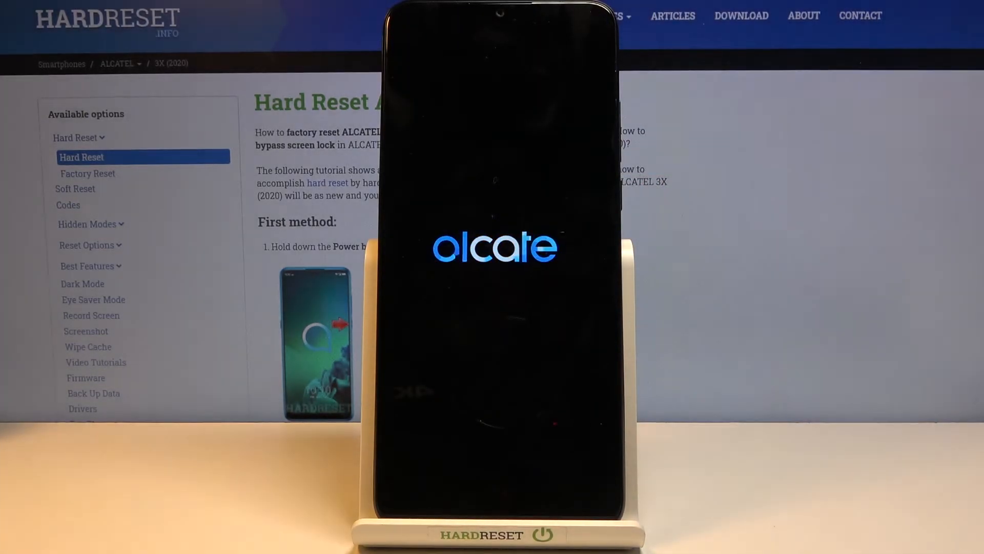